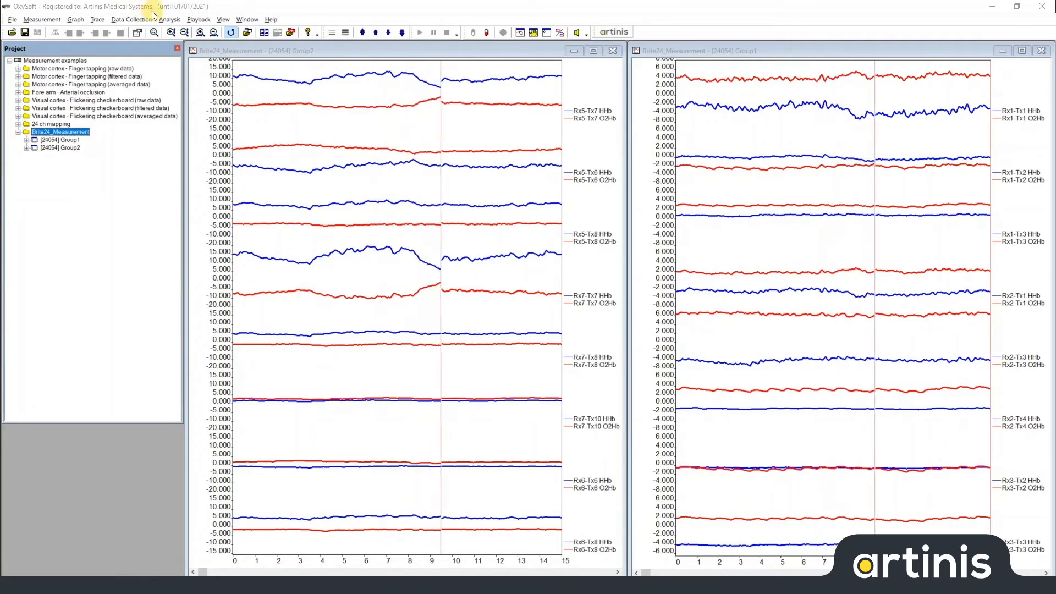
Bring up the LSL Output Mapping settings from the Data Collection menu, showing LSL disabled
click(131, 19)
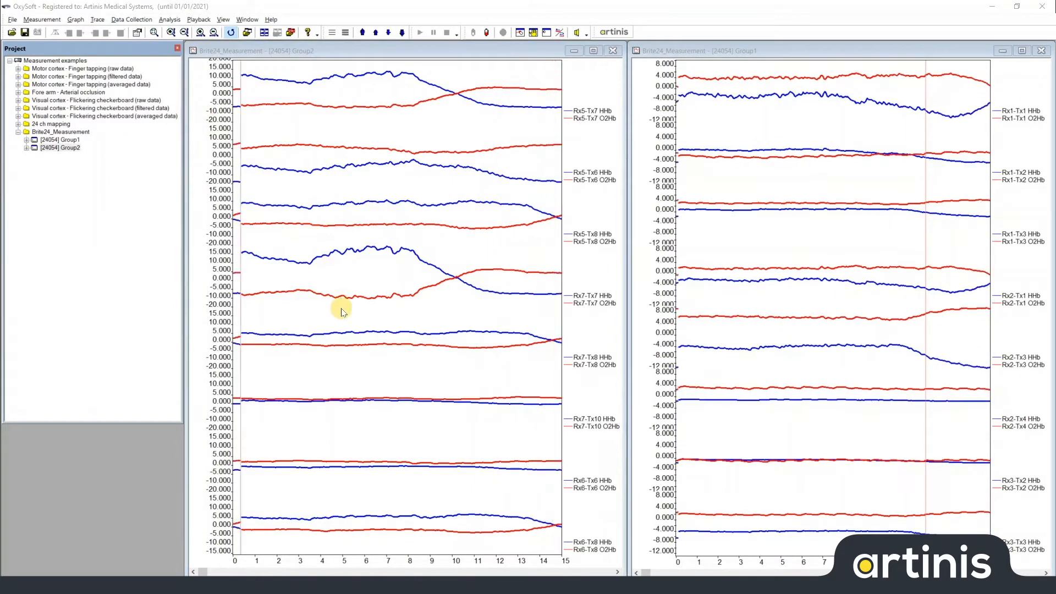
click(572, 32)
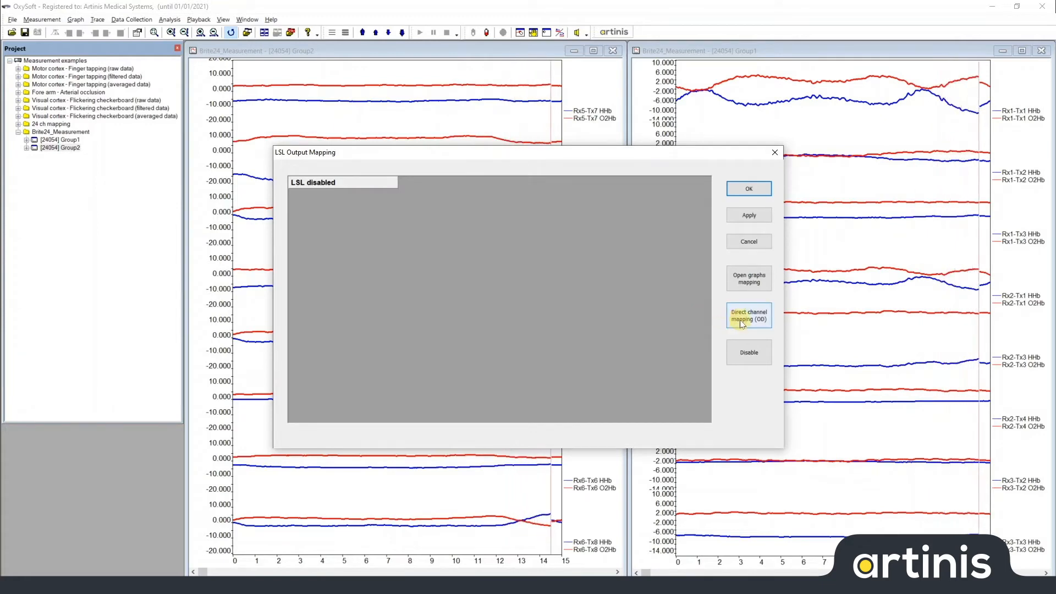
Switch LSL output to direct channel mapping, streaming all OD and ADC values
click(749, 315)
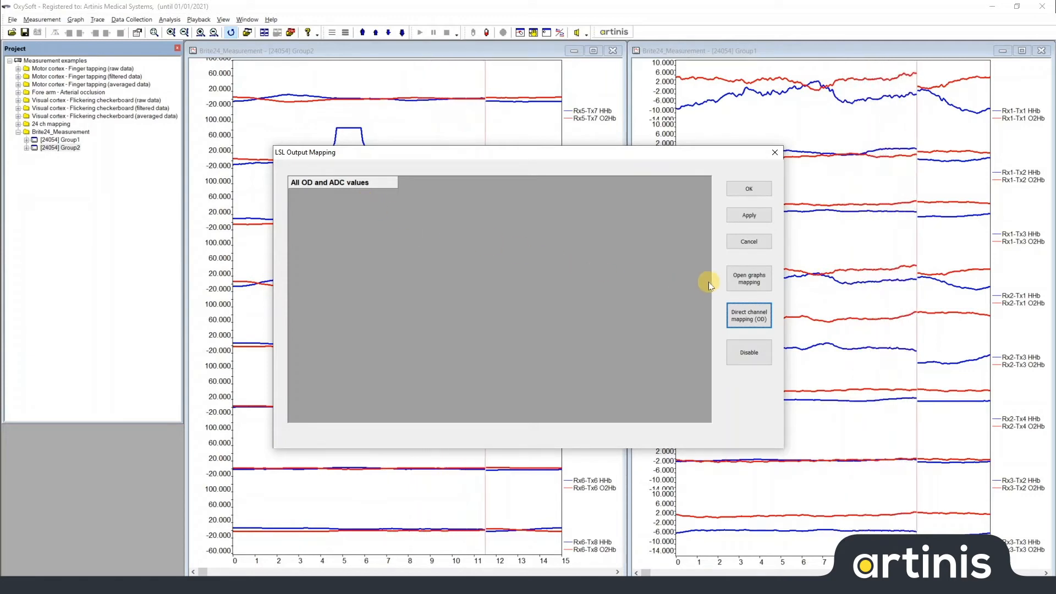
Map the open graphs' traces to LSL NIRS channels and confirm with OK
click(748, 278)
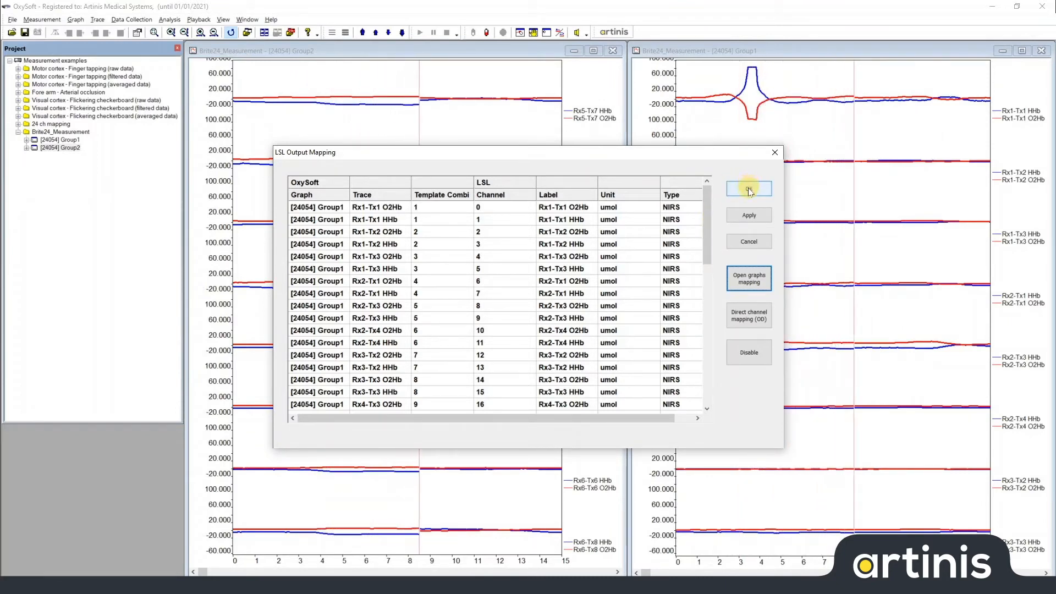
click(749, 188)
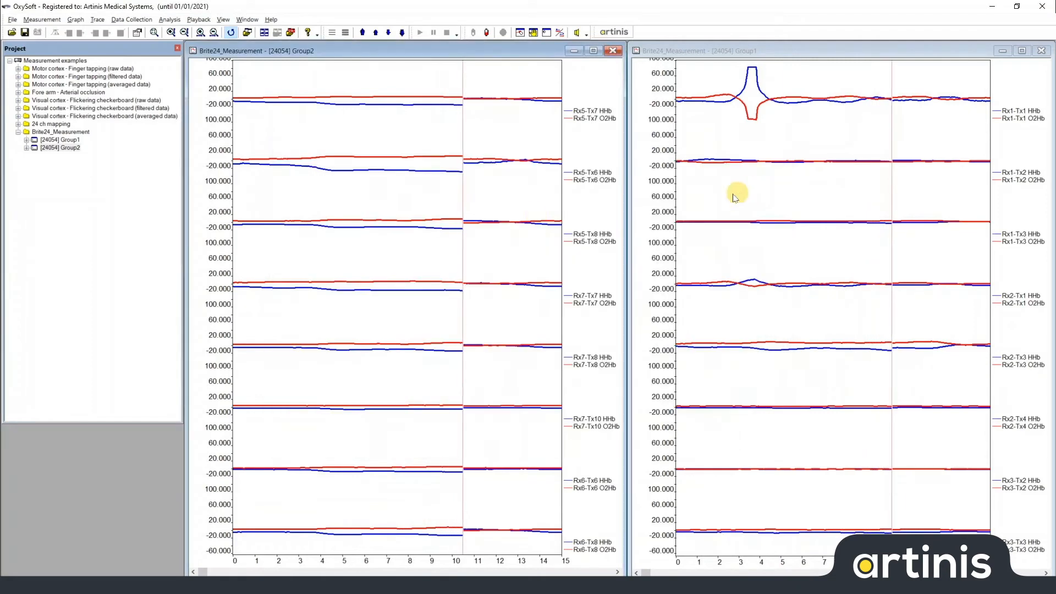